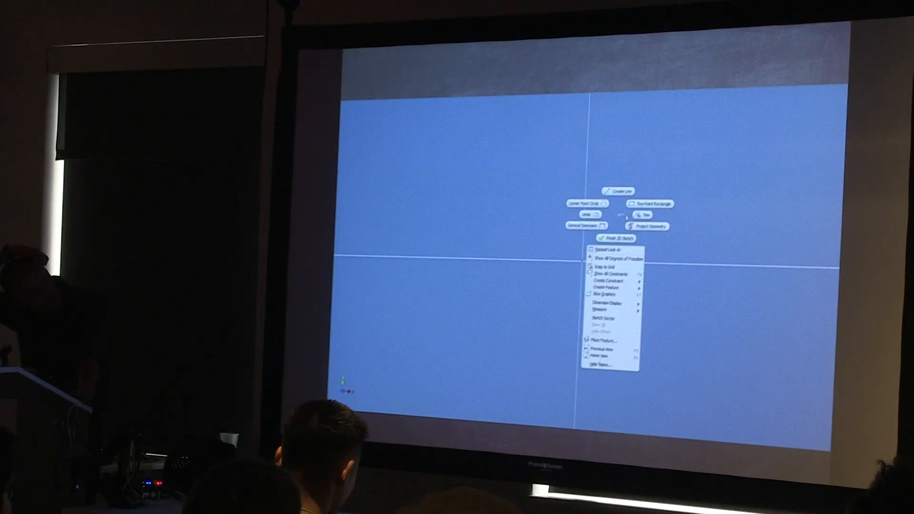
Choose the Two Point Rectangle tool from the marking menu to start the rectangle at the origin.
left_click(648, 204)
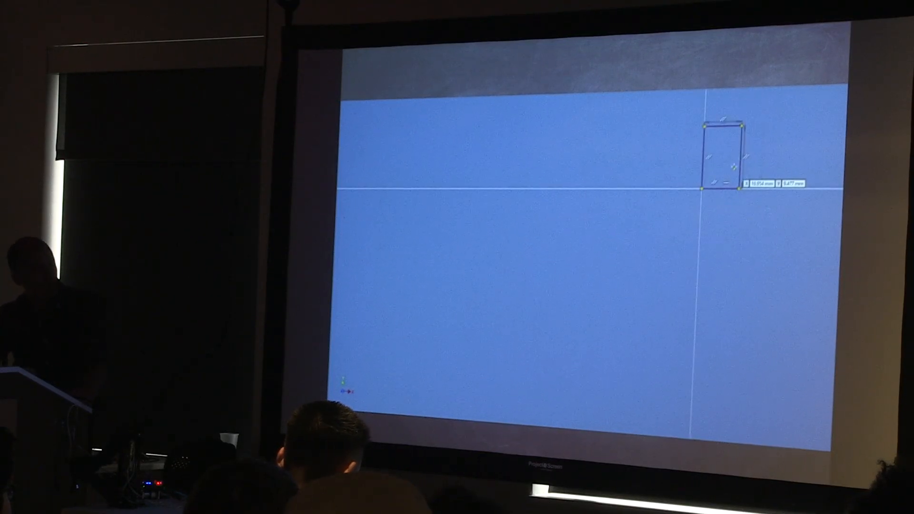